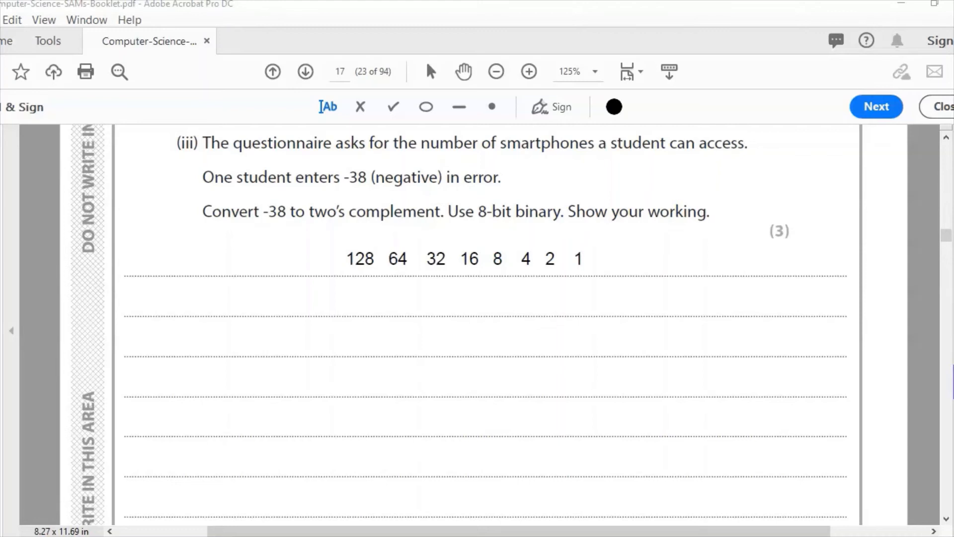
- Enter 38 as 00100110 in a text box under the place-value headings
text(00100110)
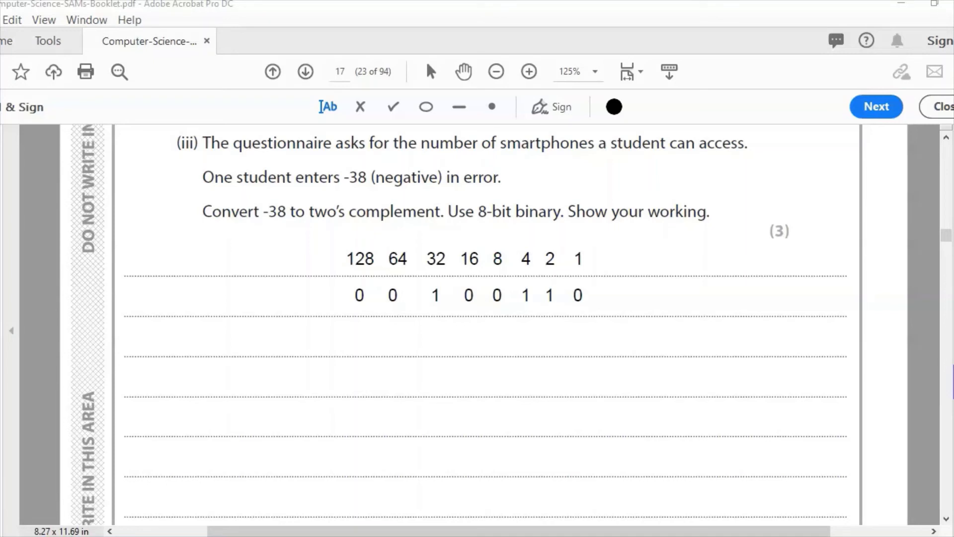
- Add the label 'Flip the bits' on the next answer line at the right
text(Flip the bits)
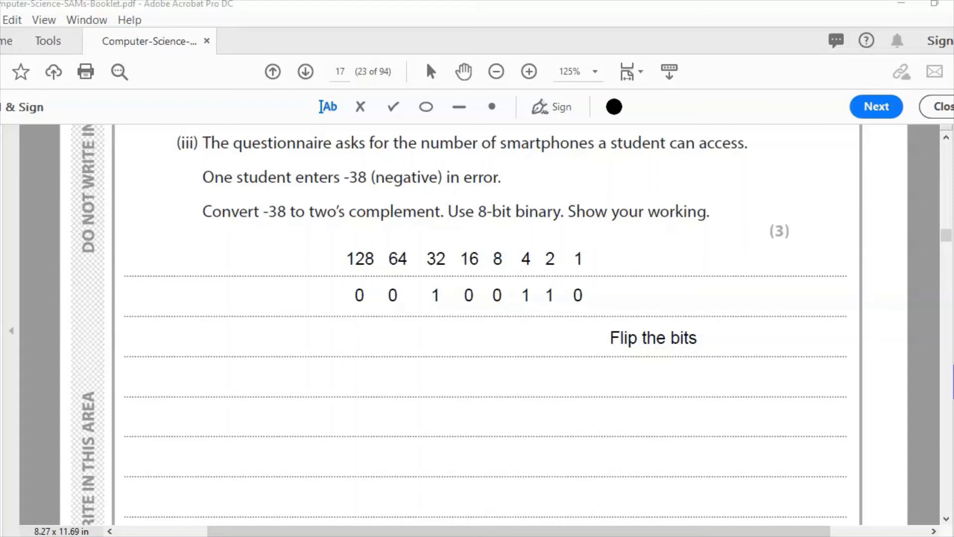
- Enter the flipped bits 11011001 beside the label and begin editing the Add 1 row digits
text(11011001)
text(Add 1)
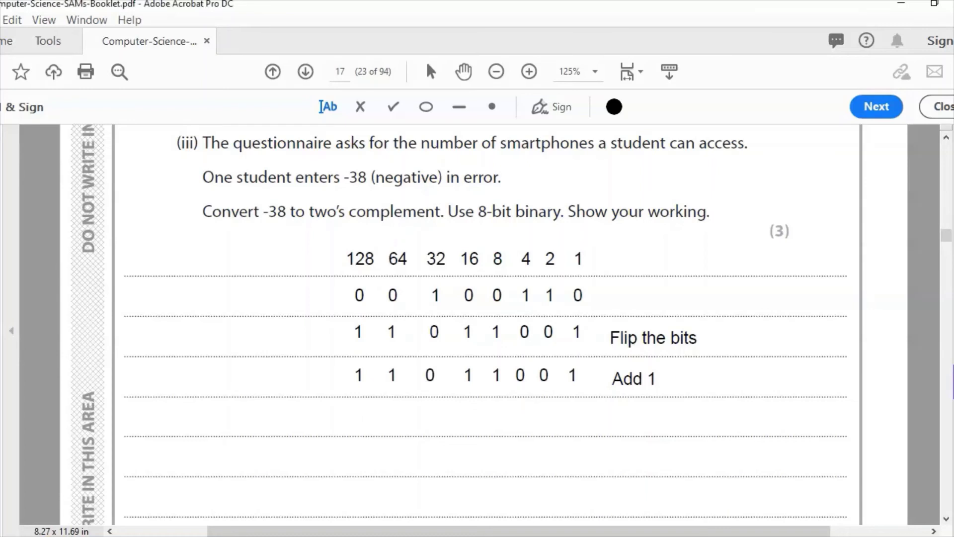
click(455, 376)
text(0)
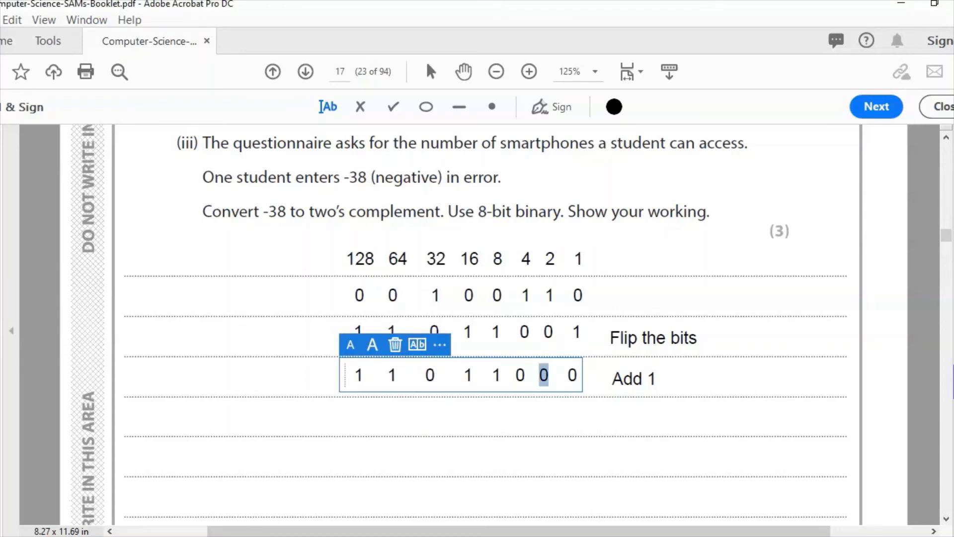
- Change the second-to-last digit to 1 so the Add 1 row reads 11011010
text(1)
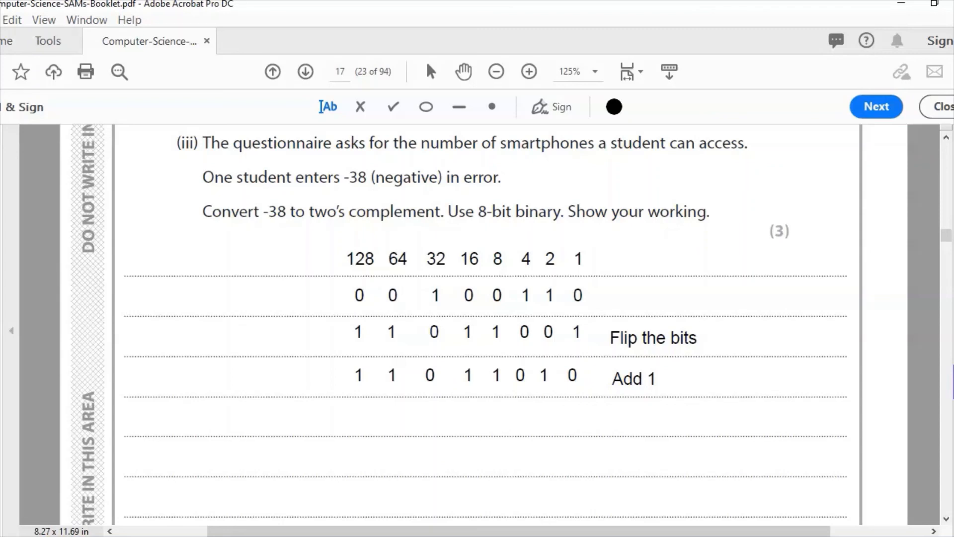
scroll(down, 3)
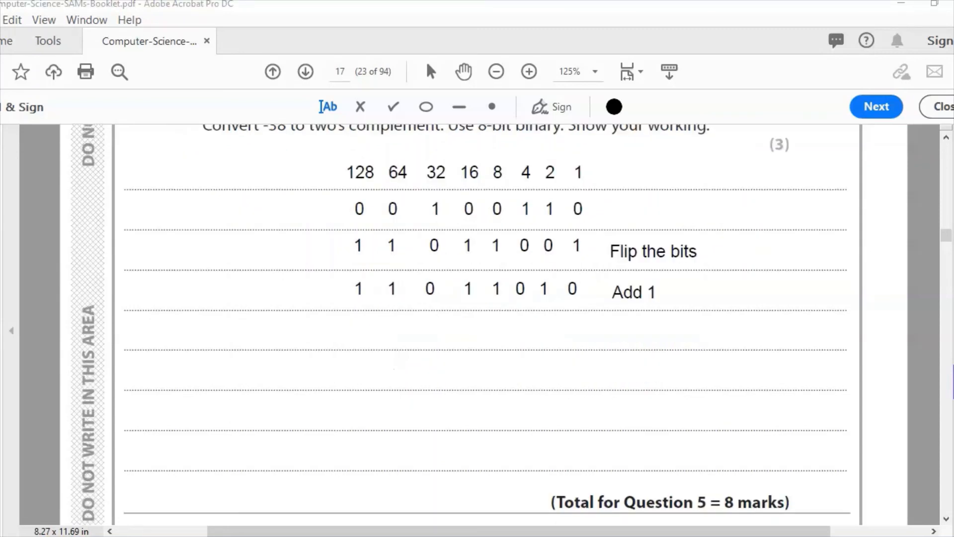